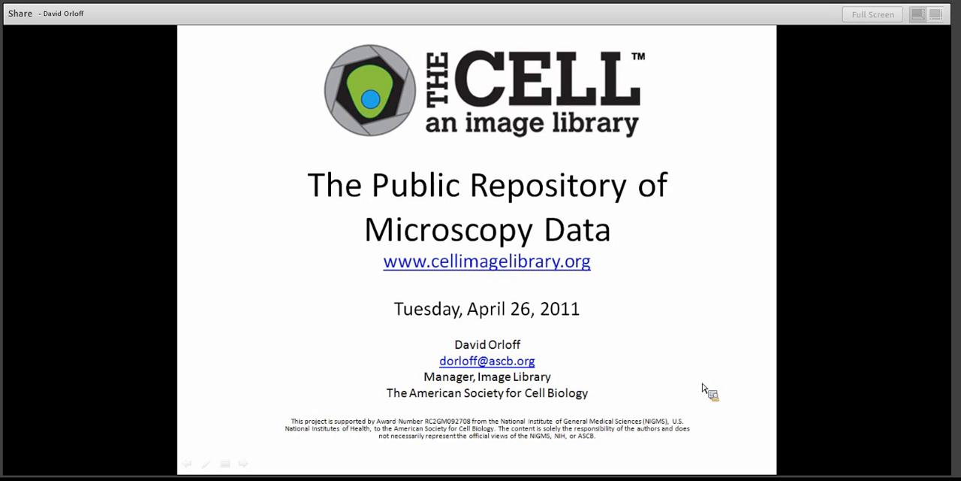
pyautogui.moveTo(212, 347)
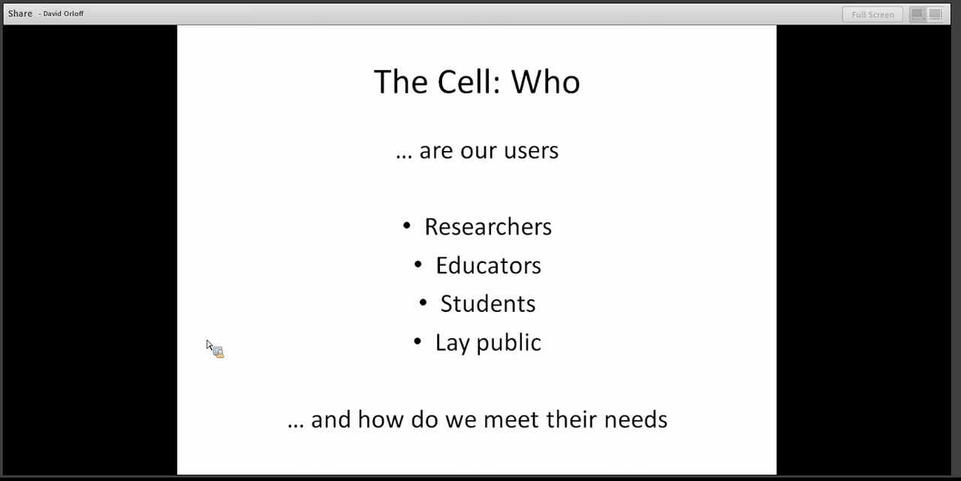
# Step: Advance the shared slideshow to the 'The Cell: Who' slide
pyautogui.press('Right')
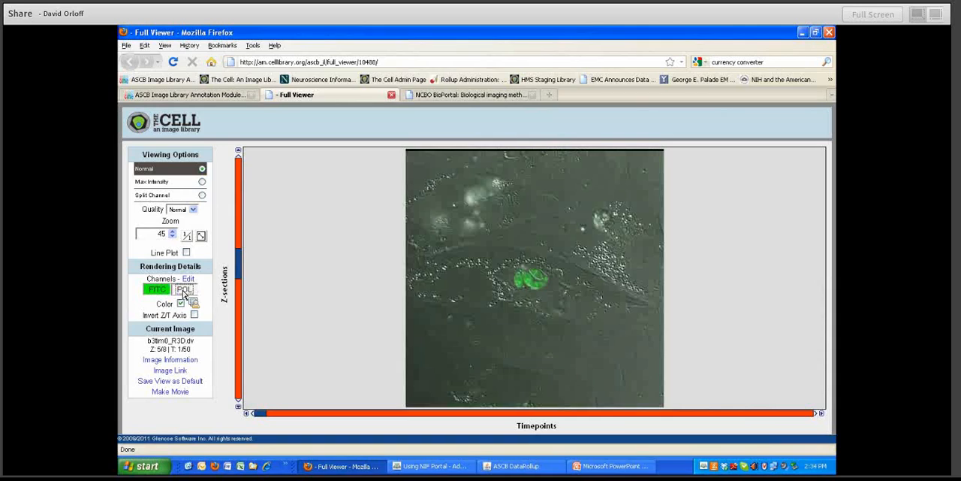
# Step: Play the cell image forward through its timepoints, reaching timepoint 8 of 50
pyautogui.click(157, 289)
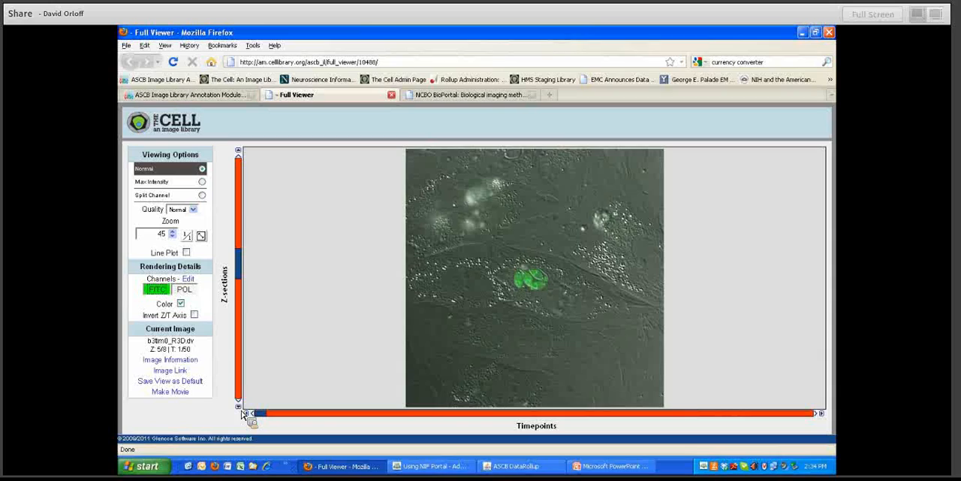
pyautogui.click(241, 404)
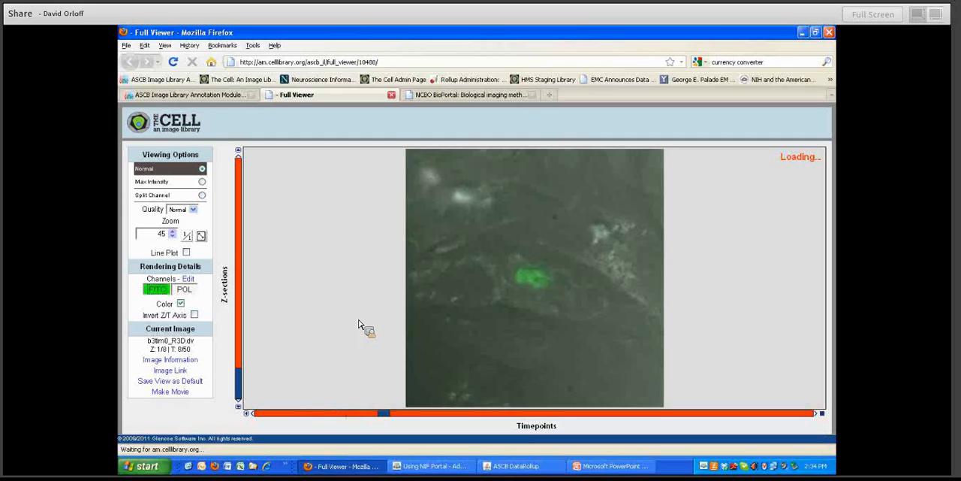
# Step: Show FITC, POL and combined channels with Split Channel, then close the Full Viewer
pyautogui.click(201, 195)
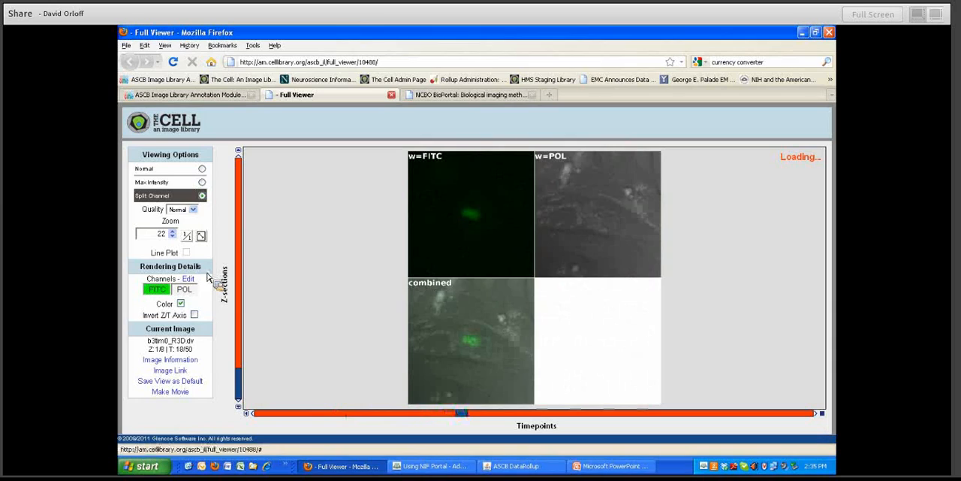
pyautogui.click(188, 279)
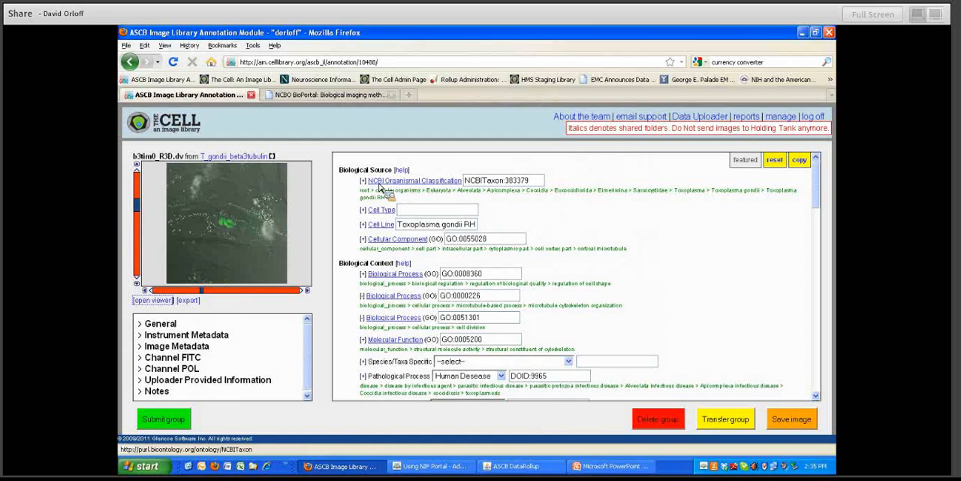
# Step: Open the NCBI Organismal Classification link from the Biological Source section in BioPortal
pyautogui.click(414, 180)
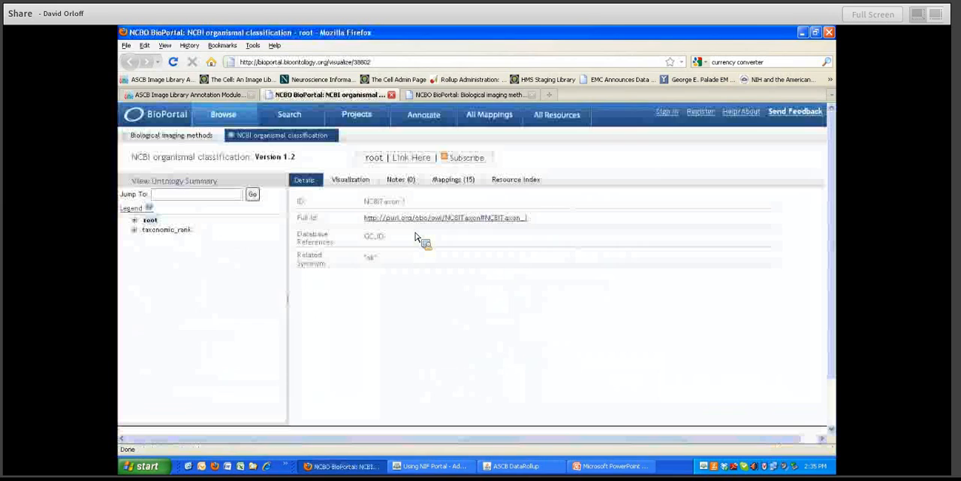
pyautogui.moveTo(331, 102)
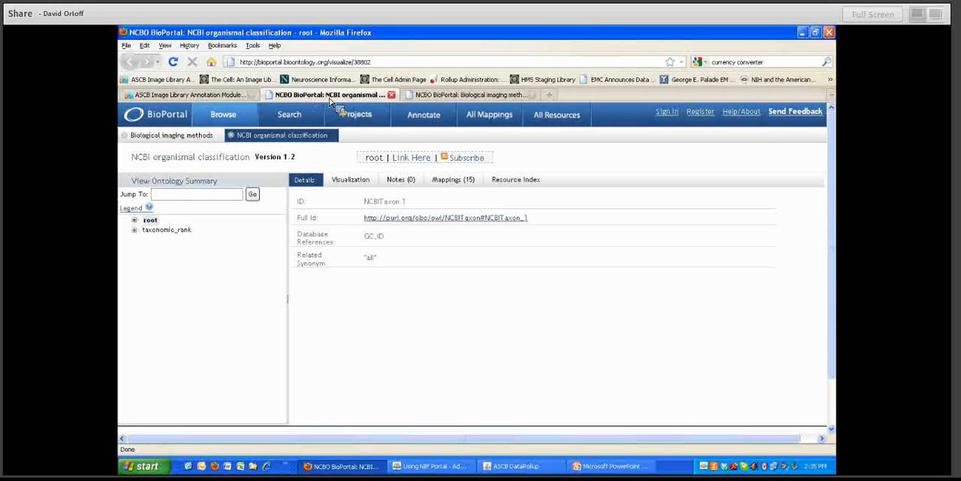
# Step: Expand the tree through Eukaryota and Amoebozoa, select Archamoebae's ID NCBITaxon:555406, and return
pyautogui.click(134, 229)
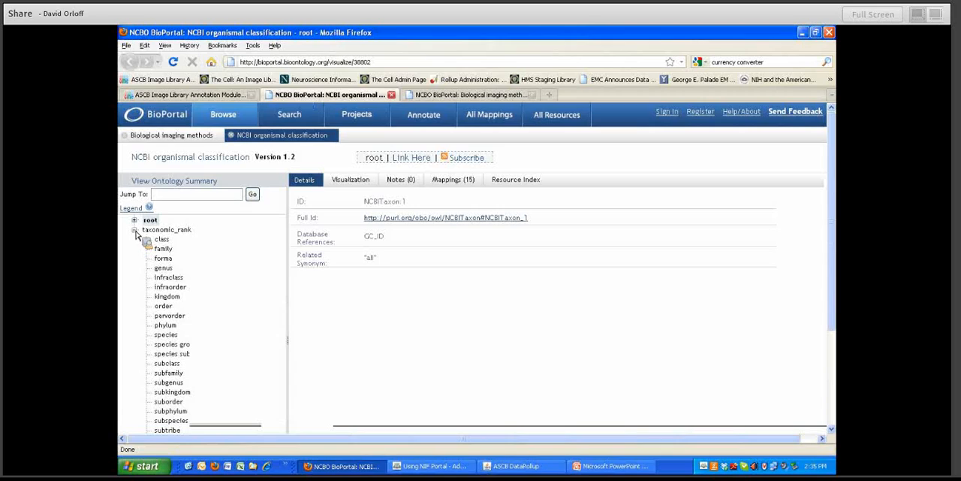
pyautogui.click(134, 229)
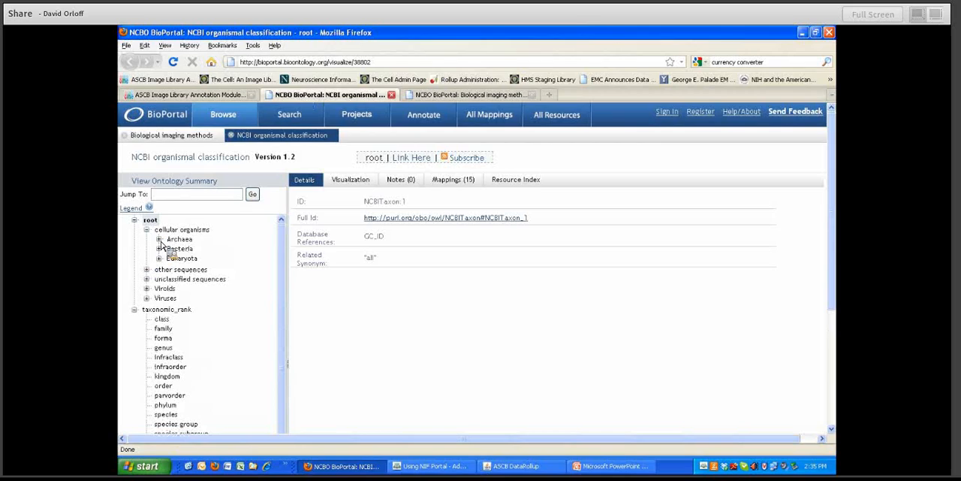
pyautogui.click(159, 257)
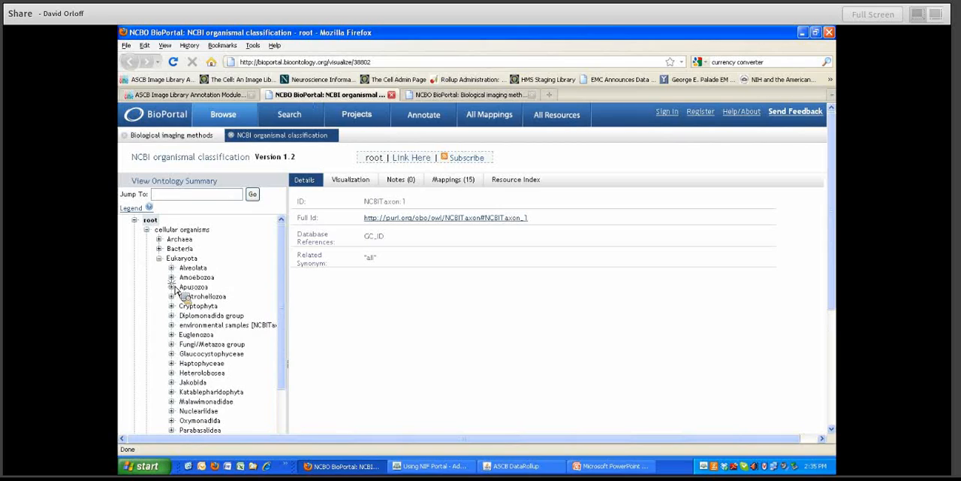
pyautogui.click(214, 286)
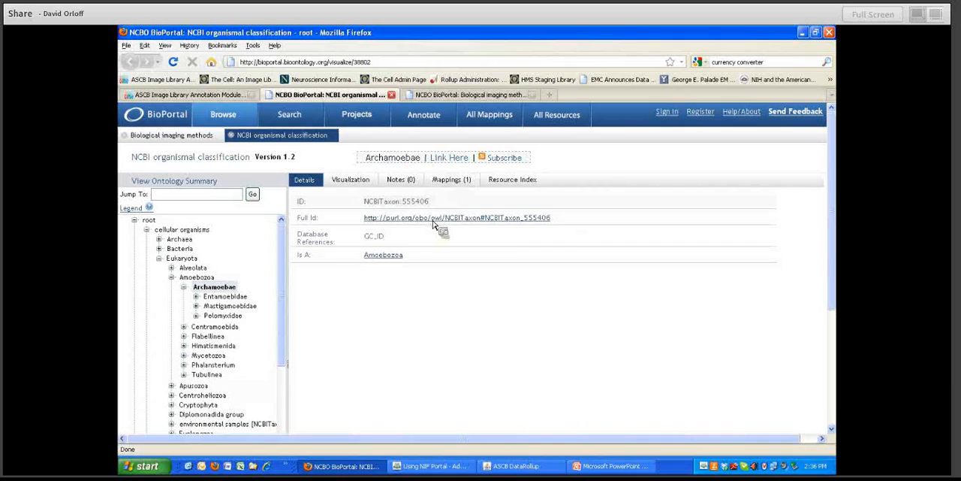
pyautogui.doubleClick(396, 201)
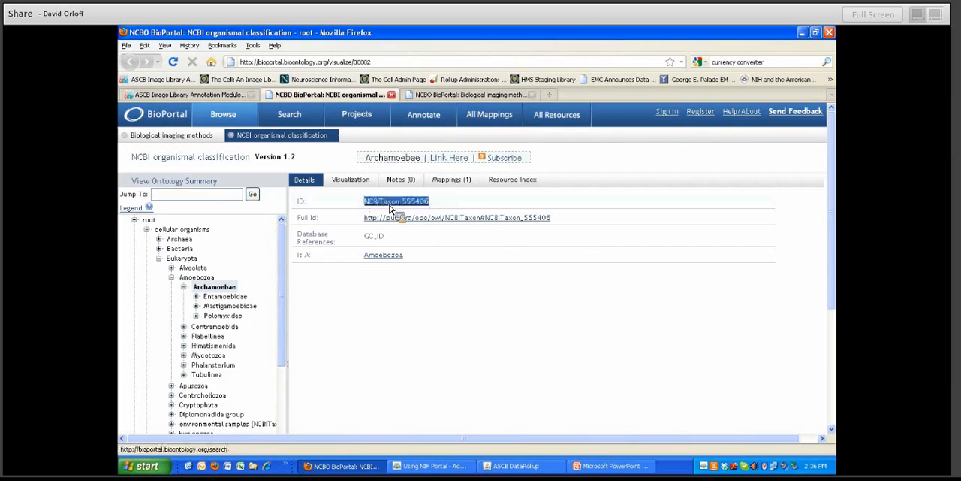
pyautogui.click(188, 94)
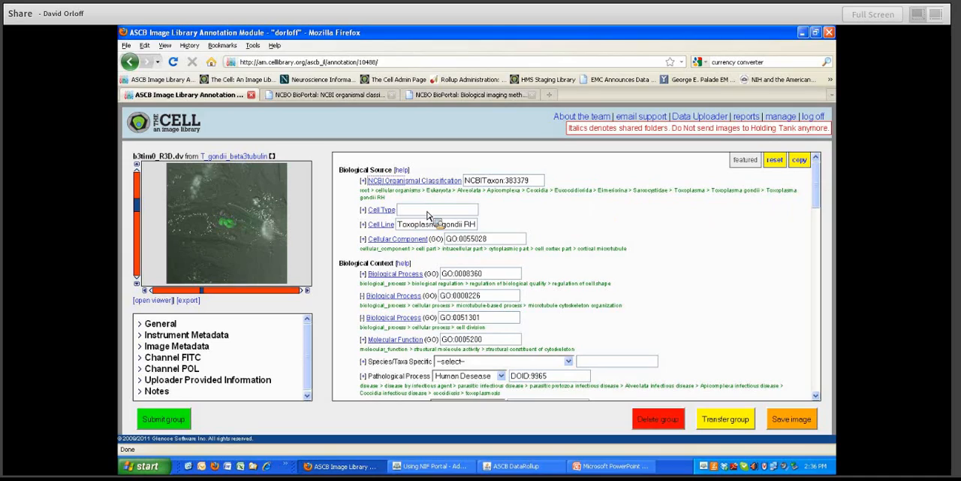
pyautogui.write('hum')
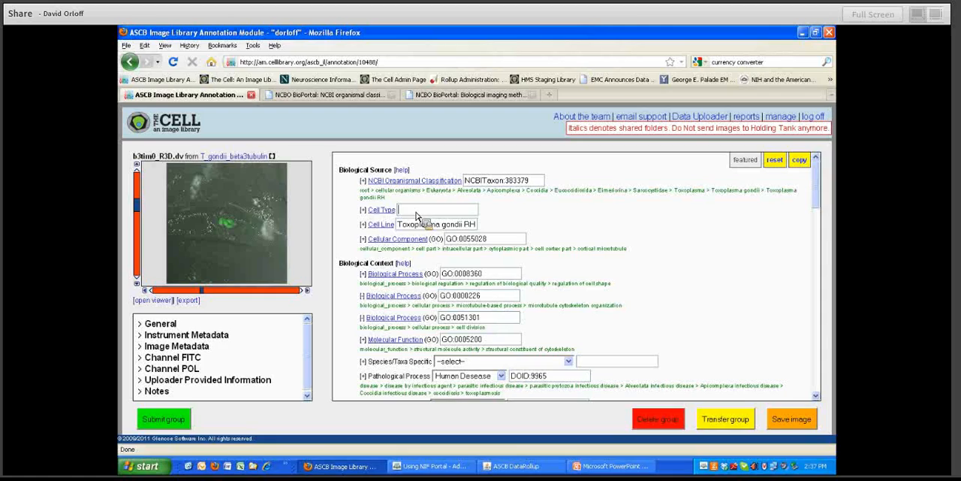
pyautogui.moveTo(499, 282)
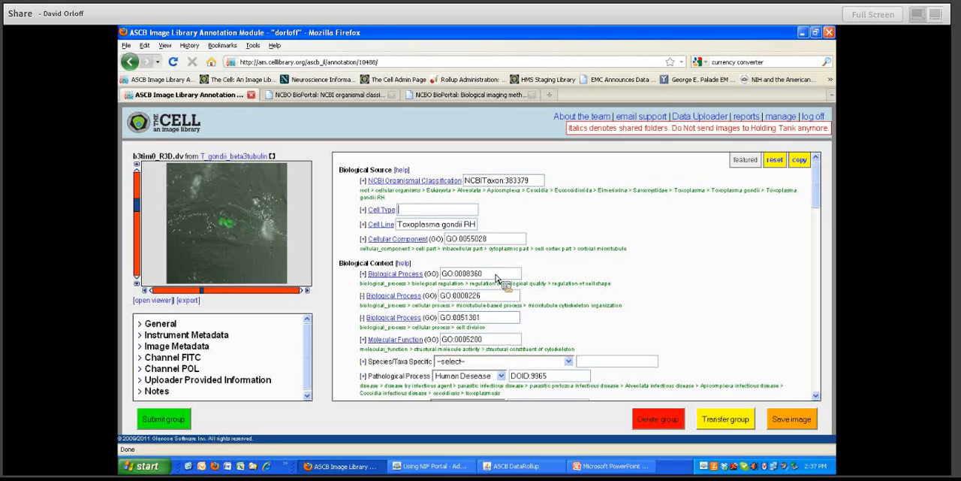
pyautogui.moveTo(413, 330)
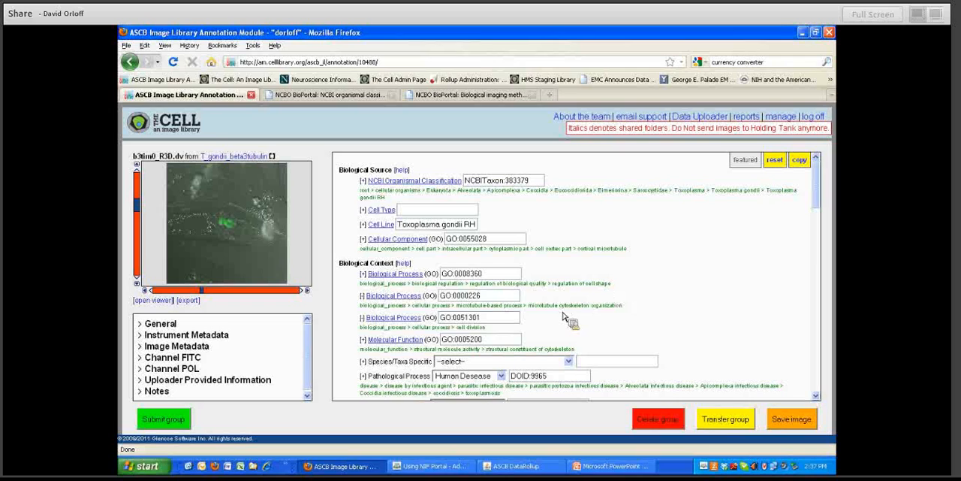
# Step: Open the imaging method term FBbi:00000222 from the Imaging Methods link in BioPortal
pyautogui.click(330, 94)
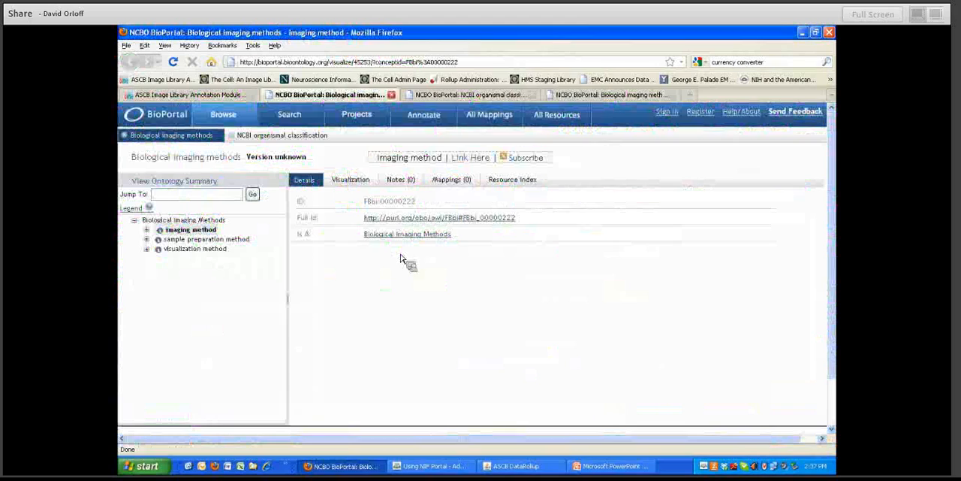
# Step: Expand imaging, sample preparation, visualization and chemically fixed tissue branches, then view the ontology summary
pyautogui.click(147, 229)
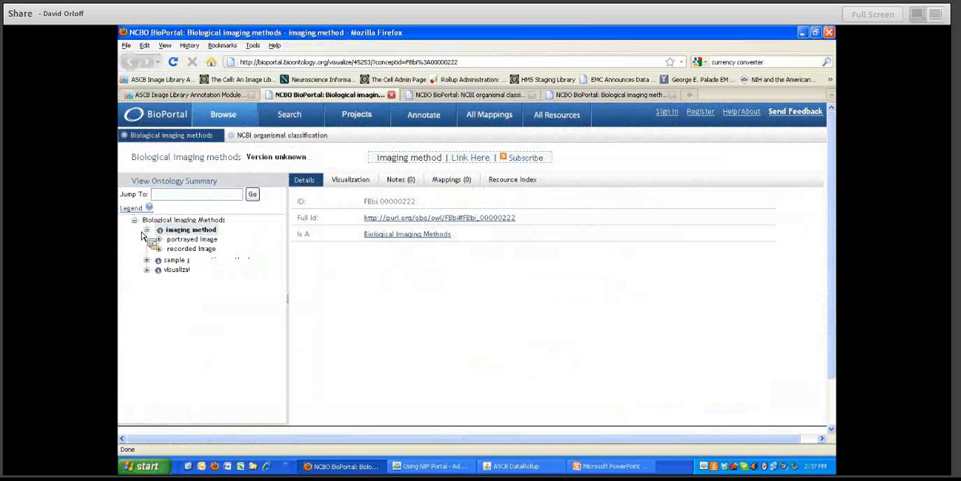
pyautogui.click(148, 259)
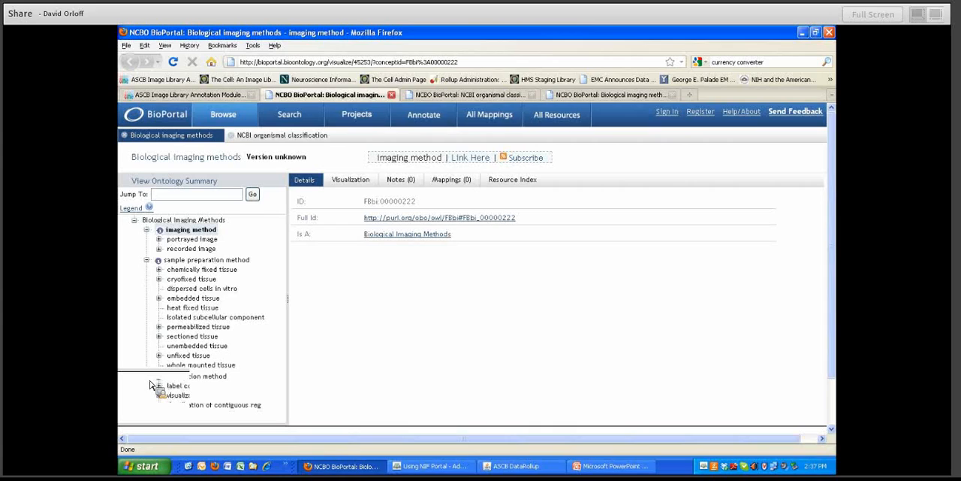
pyautogui.click(158, 376)
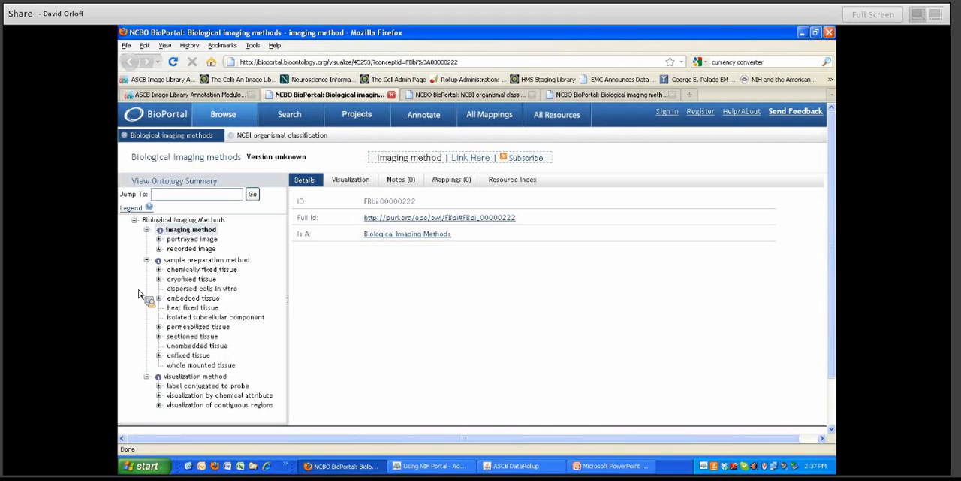
pyautogui.click(159, 269)
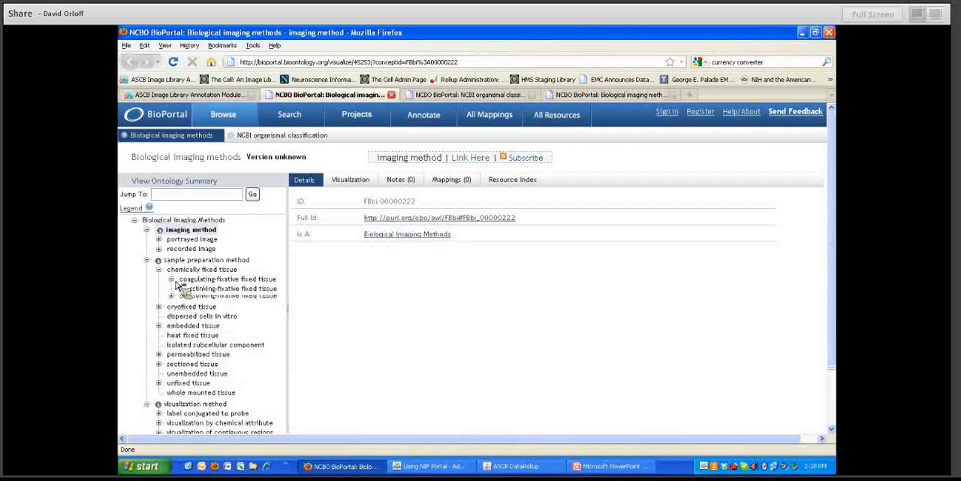
pyautogui.click(171, 279)
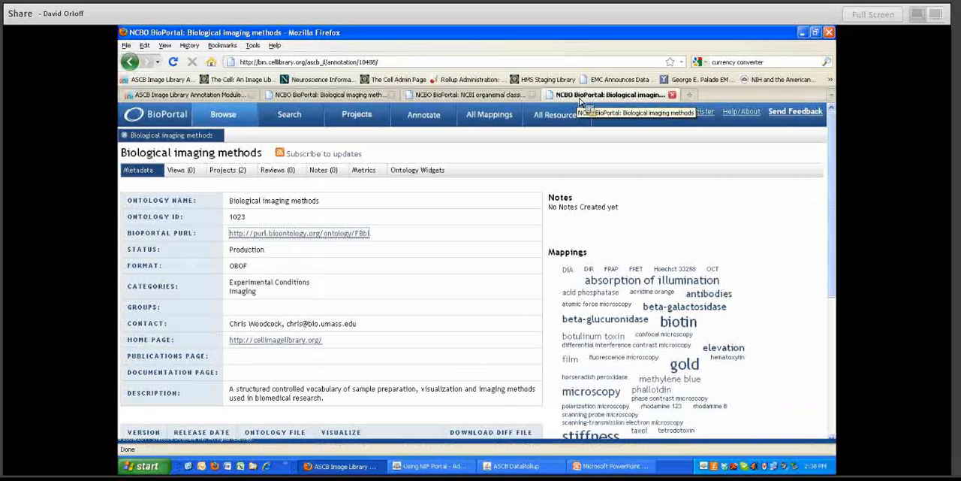
pyautogui.click(299, 233)
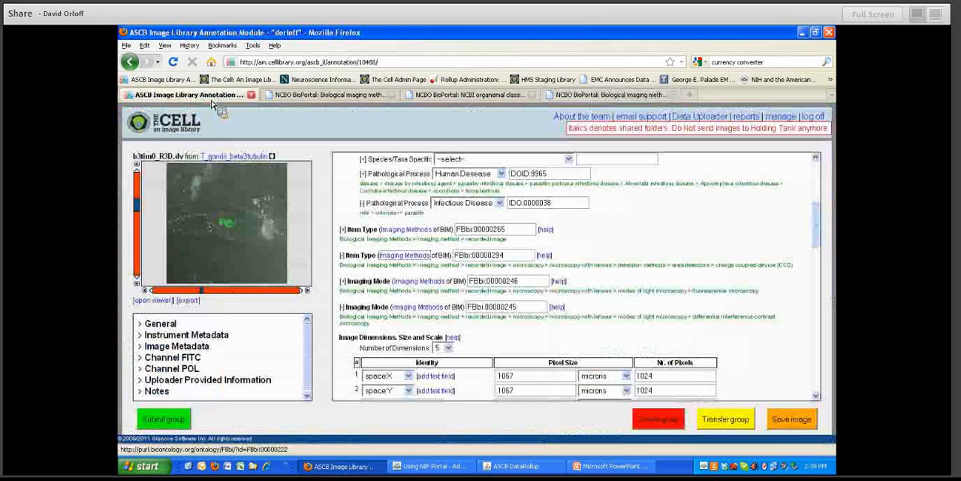
pyautogui.moveTo(766, 292)
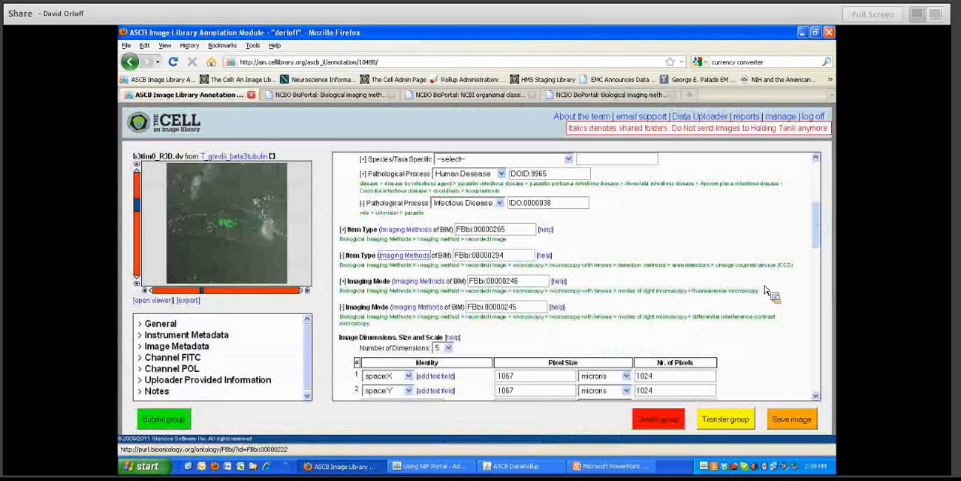